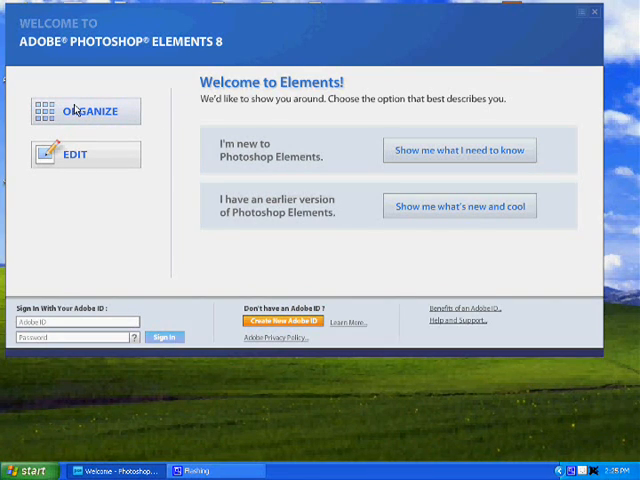
pyautogui.moveTo(130, 173)
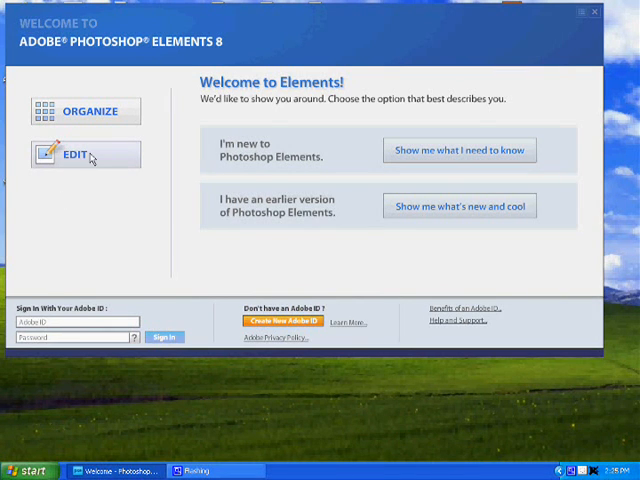
# Step: Launch the Full Edit workspace from the Welcome screen's Edit button
pyautogui.click(73, 155)
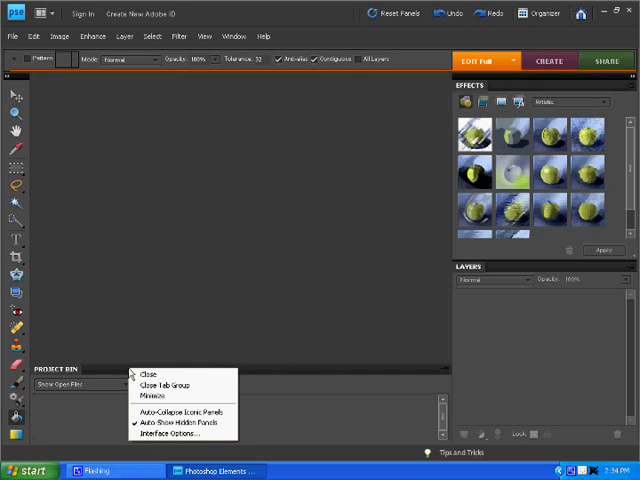
# Step: Close the Project Bin and Effects panels, leaving only the Layers panel
pyautogui.click(158, 378)
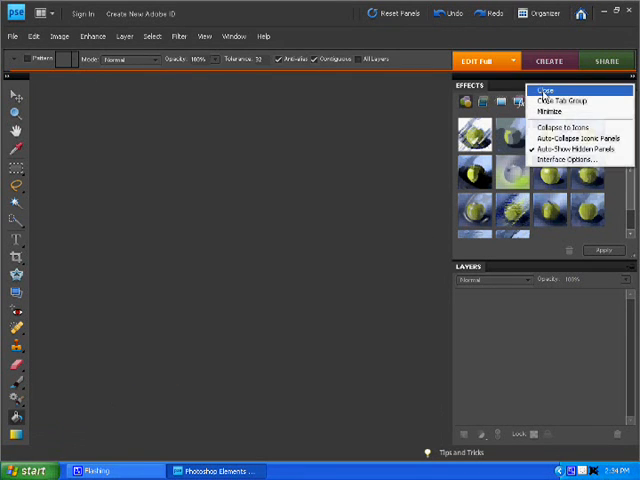
pyautogui.click(543, 92)
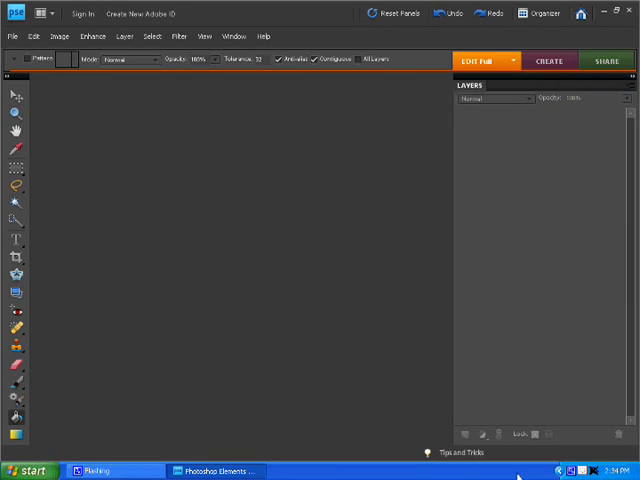
pyautogui.moveTo(147, 150)
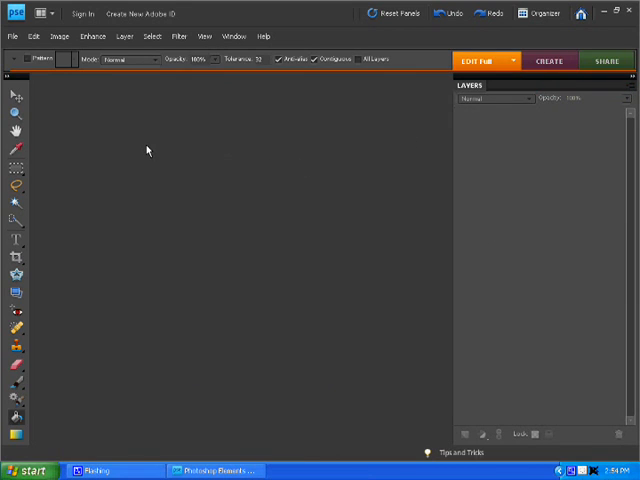
pyautogui.click(12, 35)
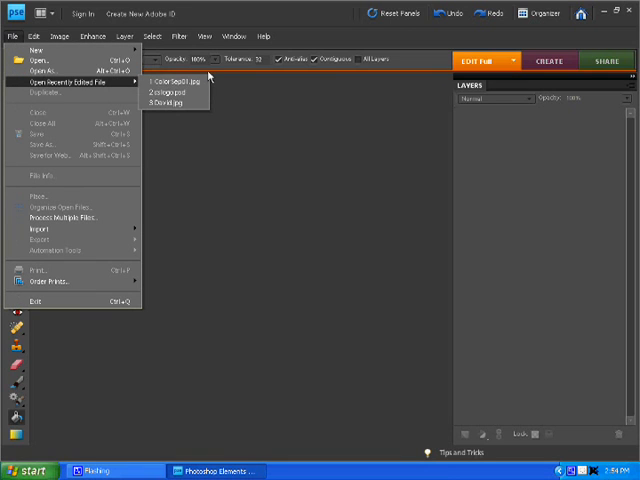
# Step: Open the recently edited ColorSep01.jpg with the blue and red circles
pyautogui.click(175, 80)
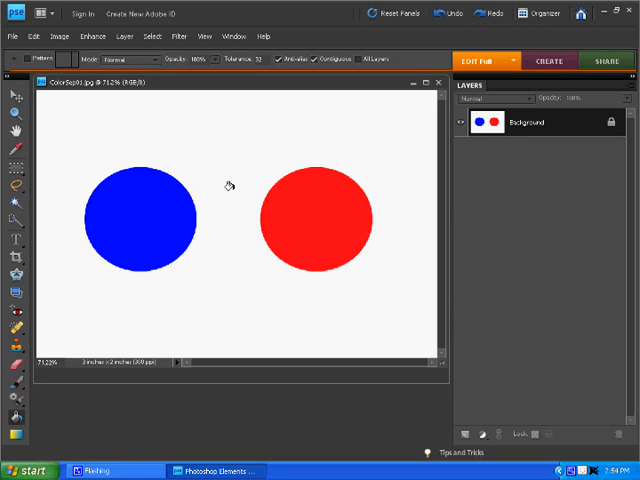
pyautogui.moveTo(247, 167)
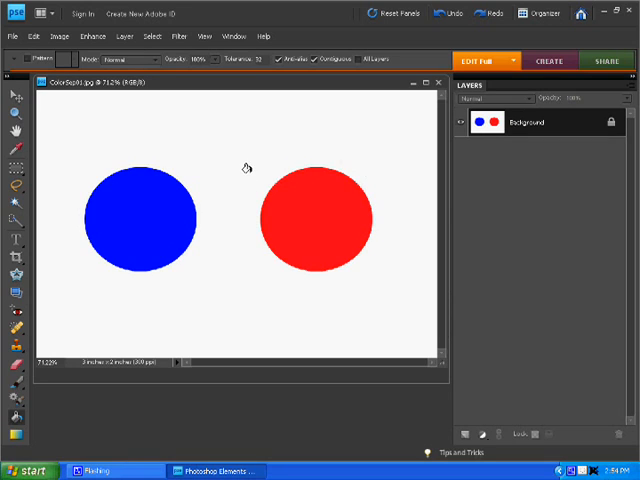
pyautogui.moveTo(270, 155)
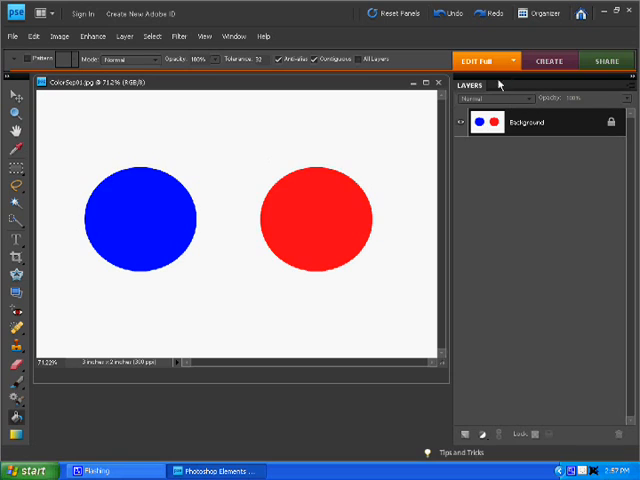
pyautogui.moveTo(499, 154)
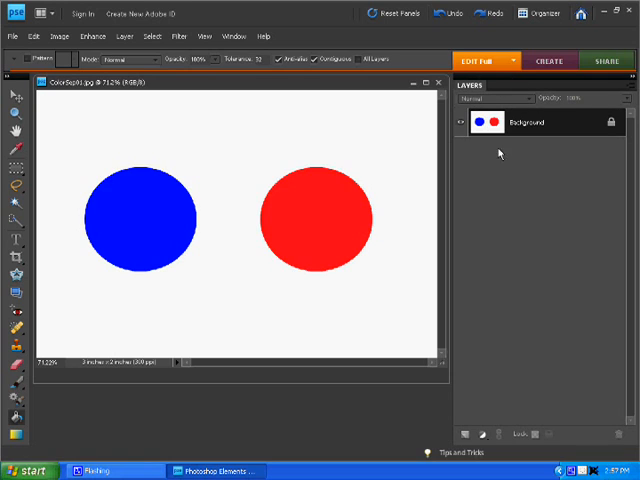
pyautogui.moveTo(476, 172)
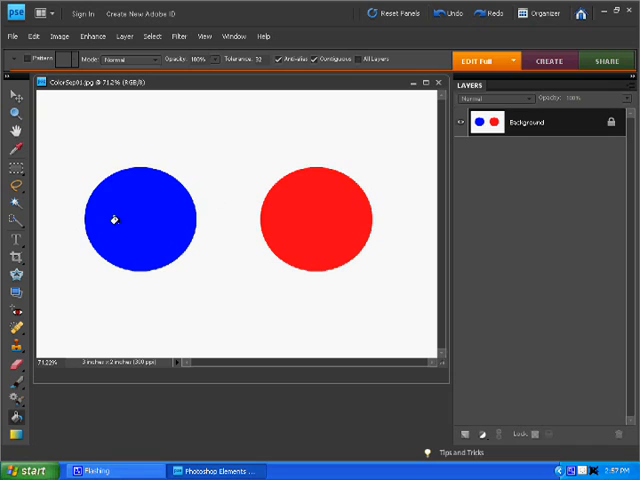
pyautogui.moveTo(14, 218)
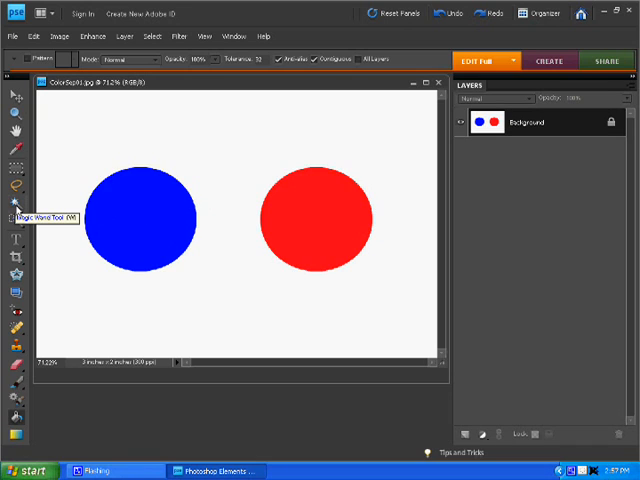
pyautogui.moveTo(16, 205)
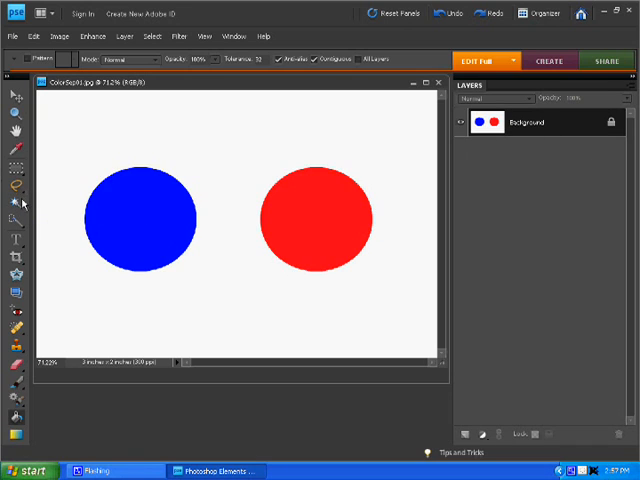
pyautogui.moveTo(14, 202)
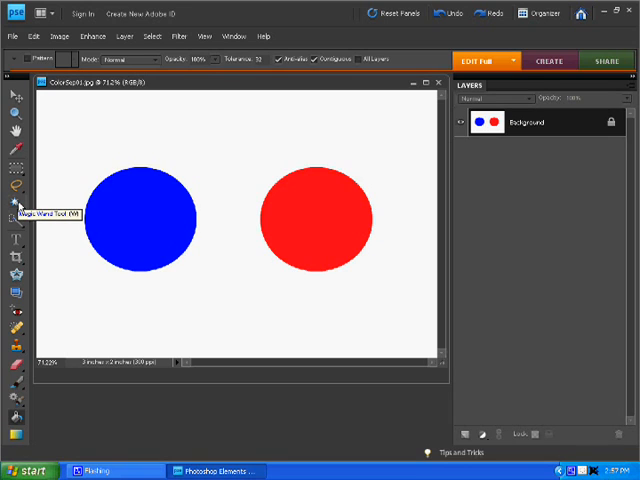
# Step: Select the blue circle using the Magic Wand tool
pyautogui.click(13, 203)
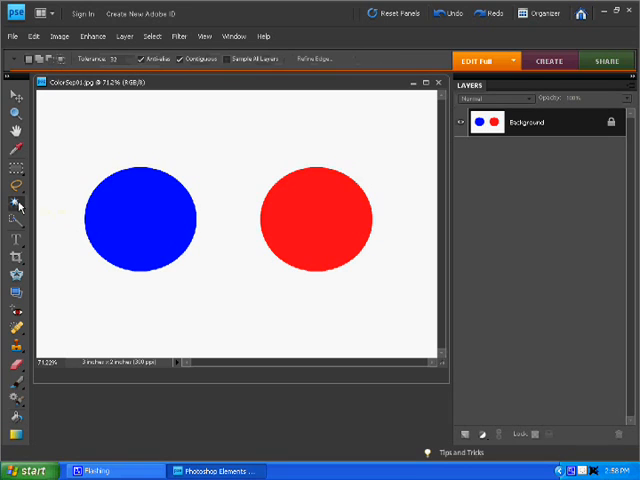
pyautogui.moveTo(144, 221)
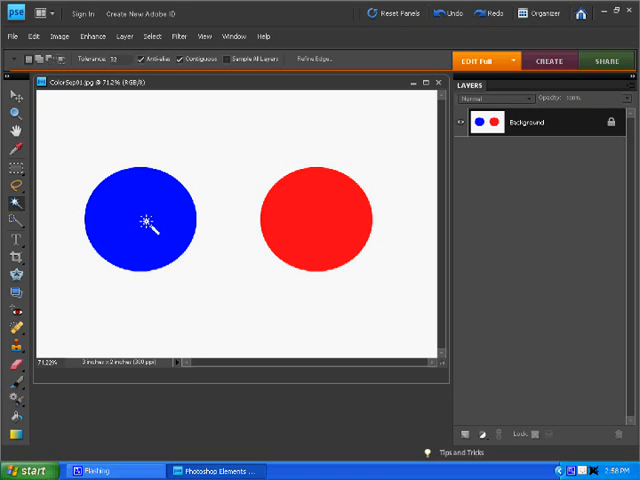
pyautogui.click(143, 220)
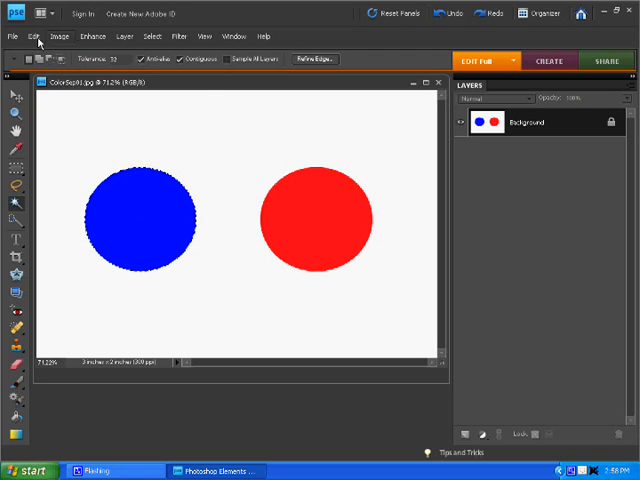
# Step: Copy and paste the selected blue circle onto new Layer 1
pyautogui.click(35, 36)
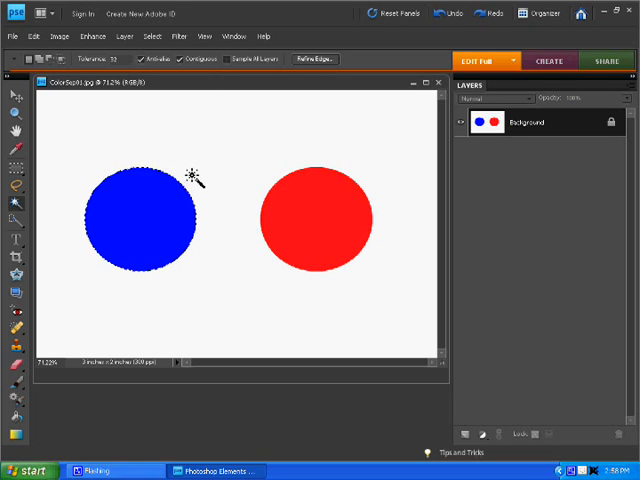
pyautogui.click(35, 36)
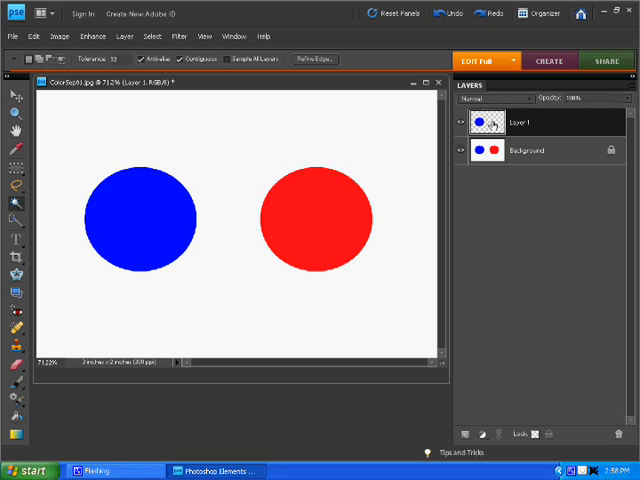
pyautogui.moveTo(485, 150)
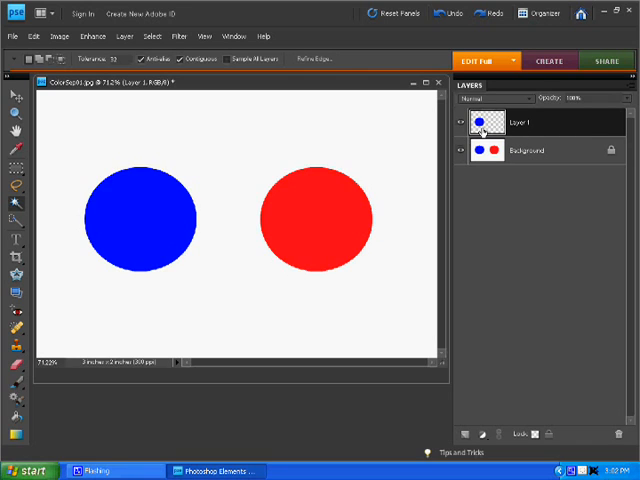
pyautogui.moveTo(459, 150)
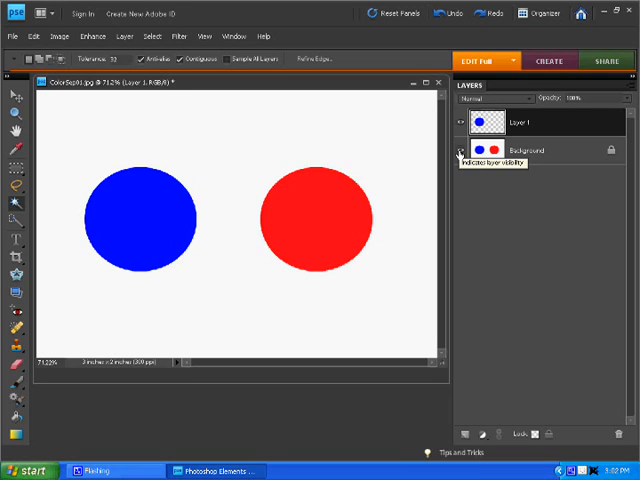
pyautogui.click(461, 153)
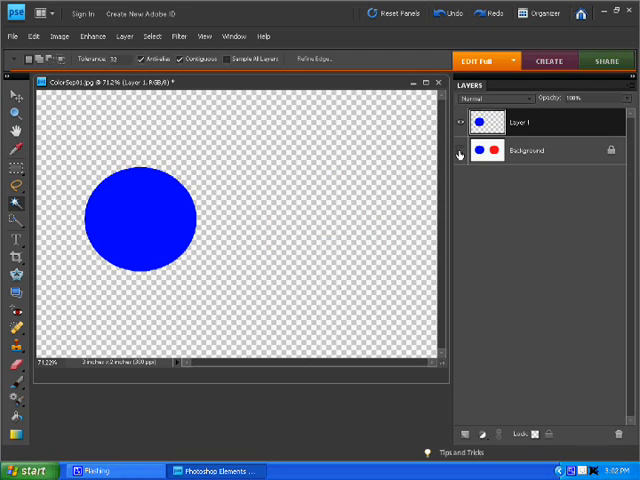
pyautogui.click(461, 150)
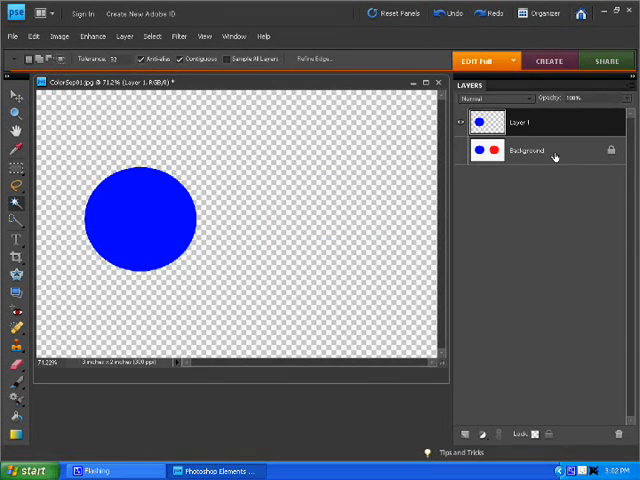
pyautogui.moveTo(162, 148)
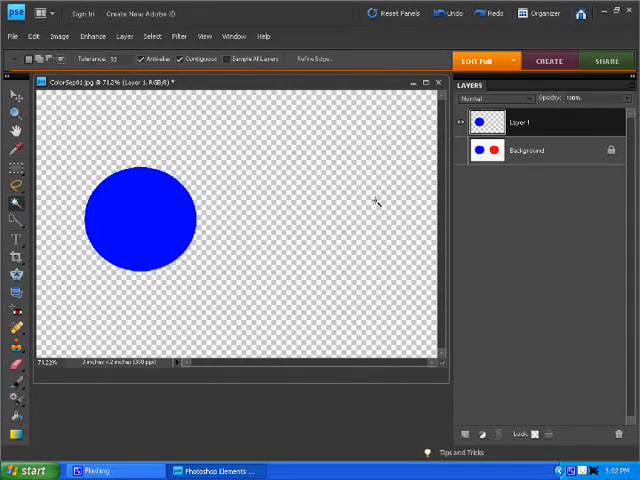
pyautogui.click(463, 150)
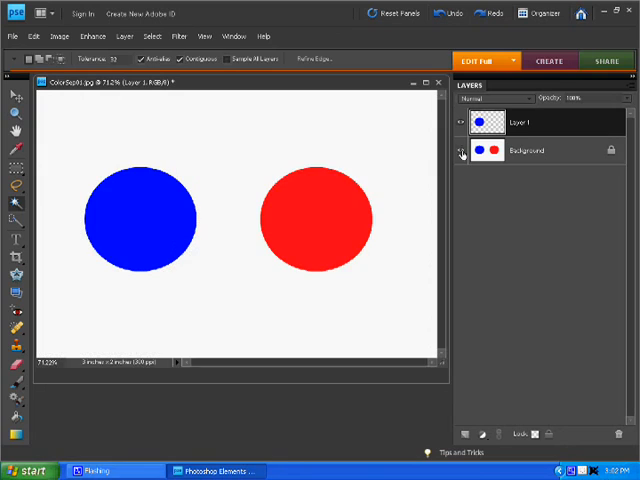
pyautogui.click(463, 150)
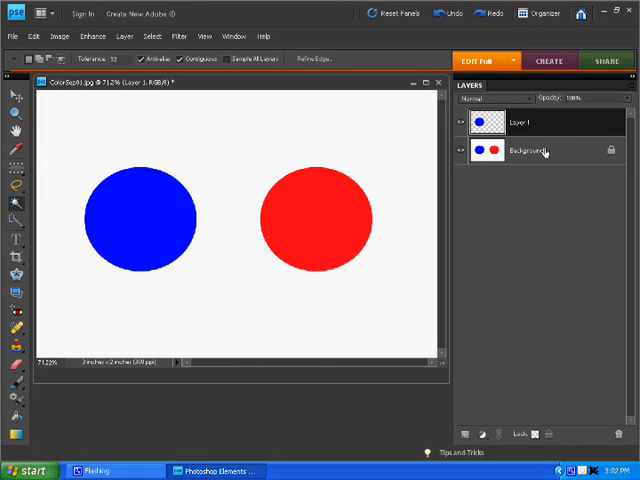
pyautogui.click(530, 150)
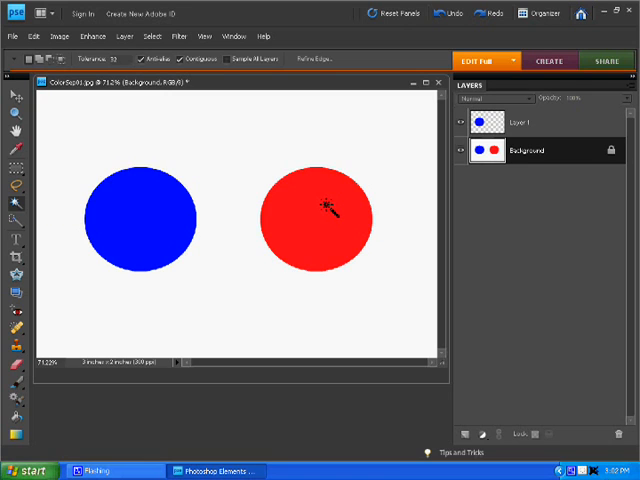
# Step: Magic Wand the red circle on the Background and copy it onto Layer 2
pyautogui.click(322, 207)
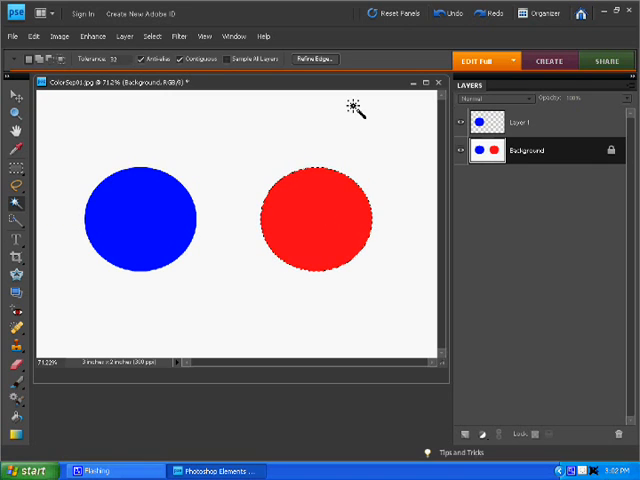
pyautogui.click(26, 36)
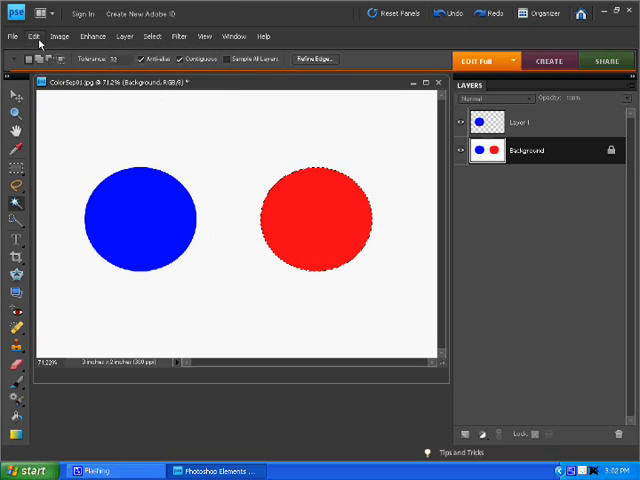
pyautogui.click(479, 433)
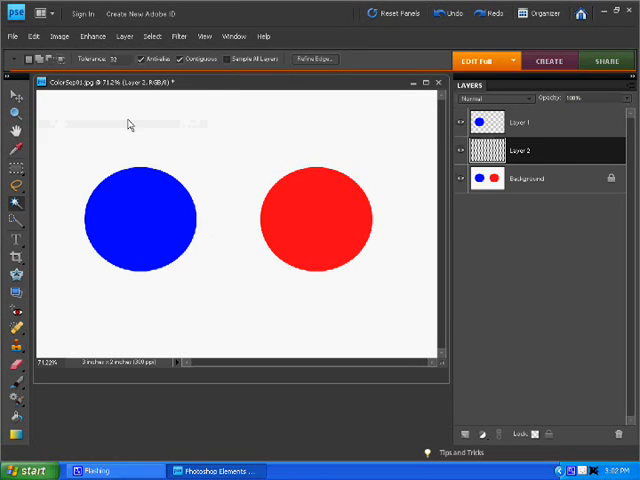
pyautogui.click(480, 150)
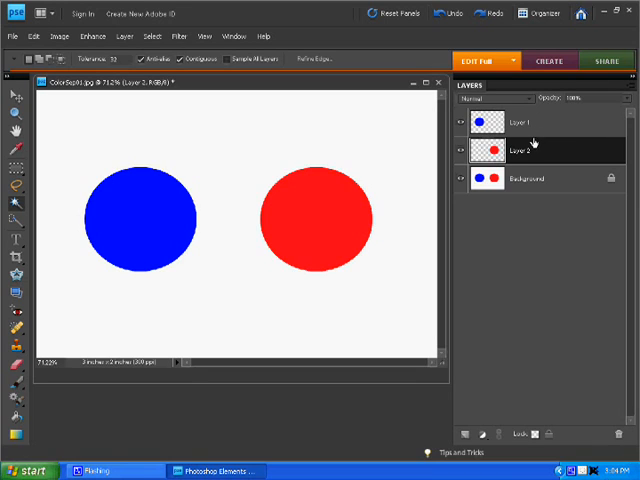
pyautogui.moveTo(555, 156)
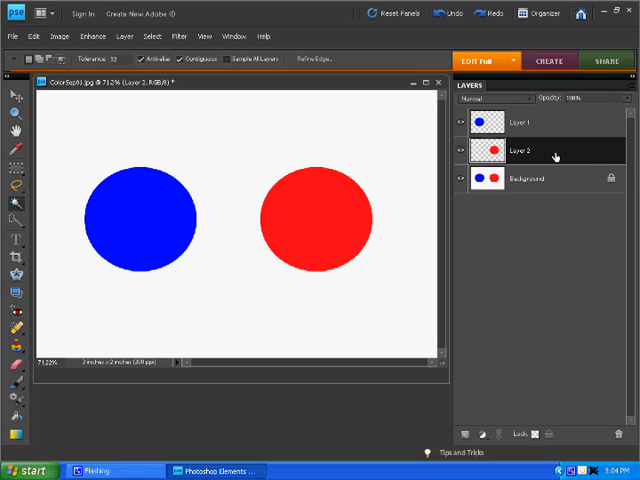
pyautogui.moveTo(70, 208)
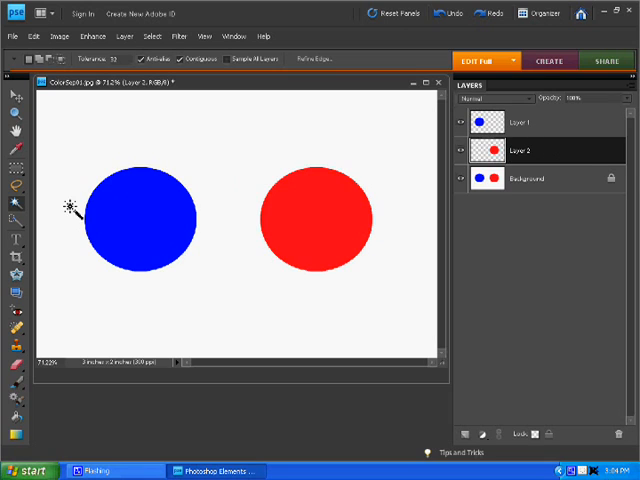
pyautogui.moveTo(270, 218)
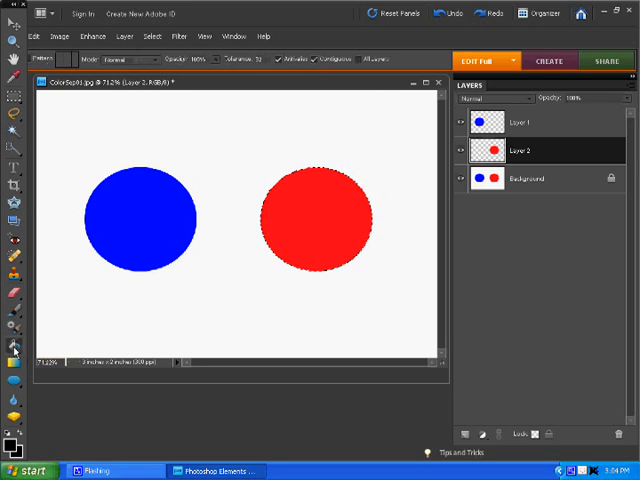
pyautogui.moveTo(13, 445)
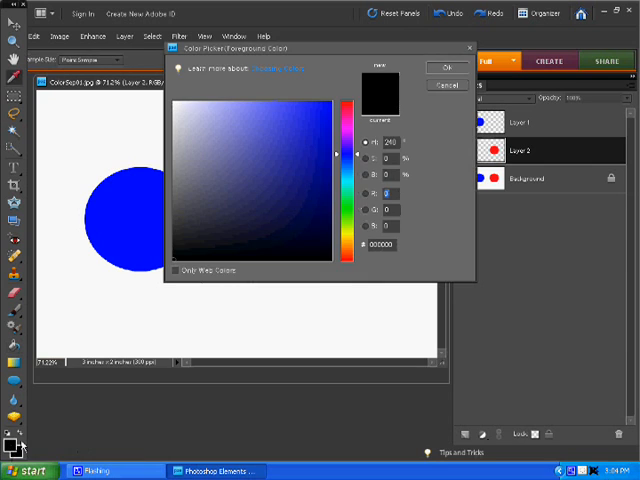
# Step: Fill the red circle on Layer 2 with black (000000), then make Layer 1 active
pyautogui.click(444, 67)
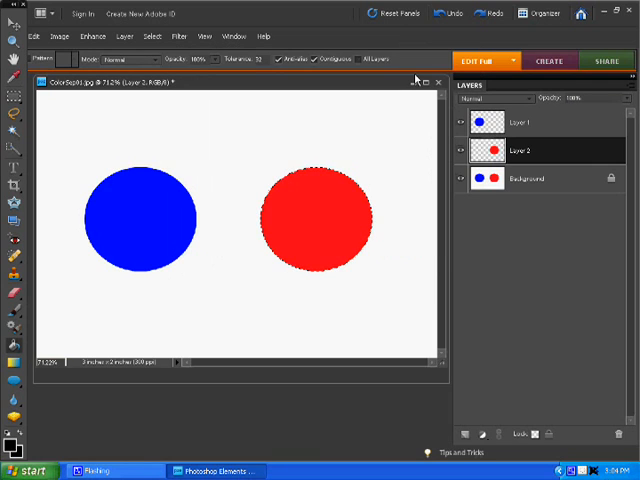
pyautogui.click(313, 218)
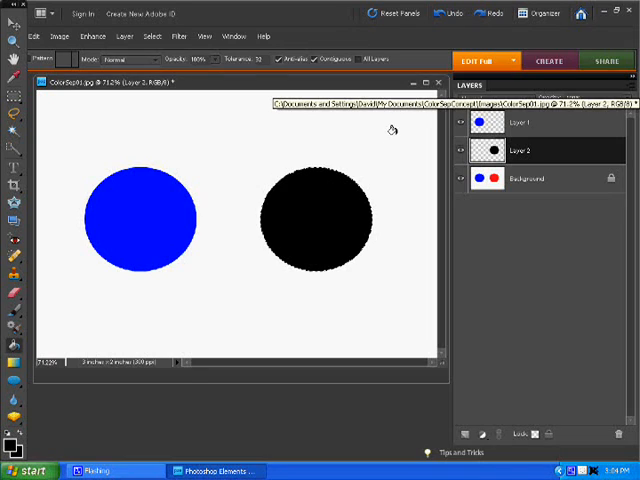
pyautogui.click(533, 124)
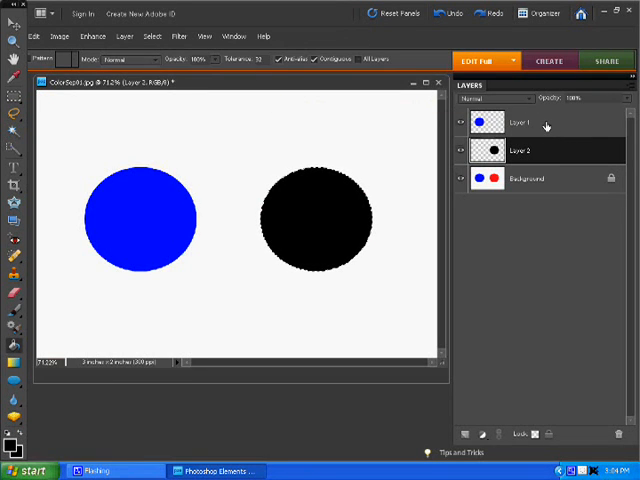
pyautogui.click(520, 123)
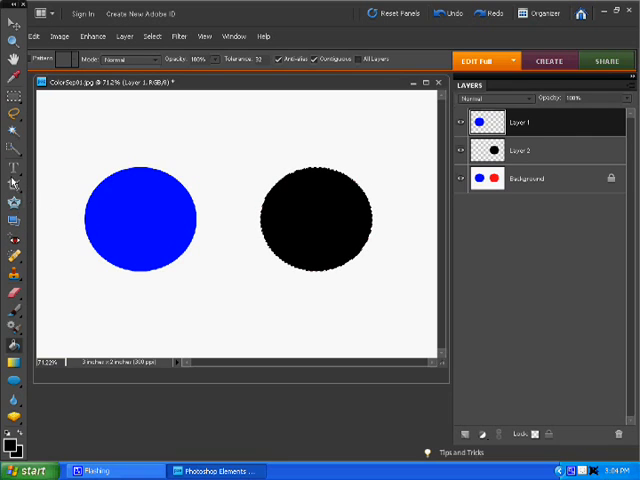
# Step: Select the blue circle on Layer 1 and paint-bucket fill it black
pyautogui.click(13, 184)
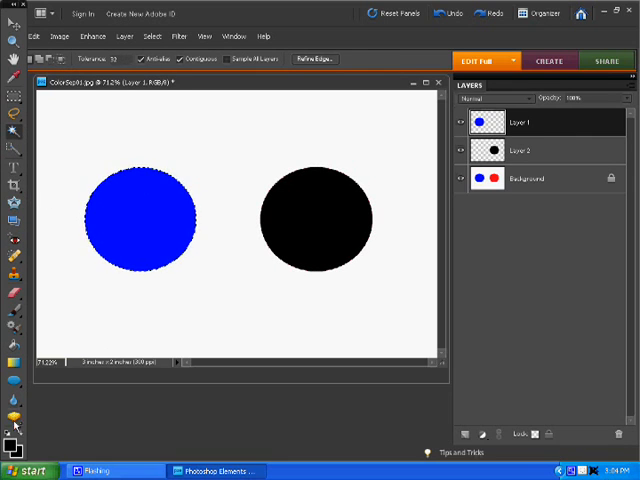
pyautogui.click(128, 228)
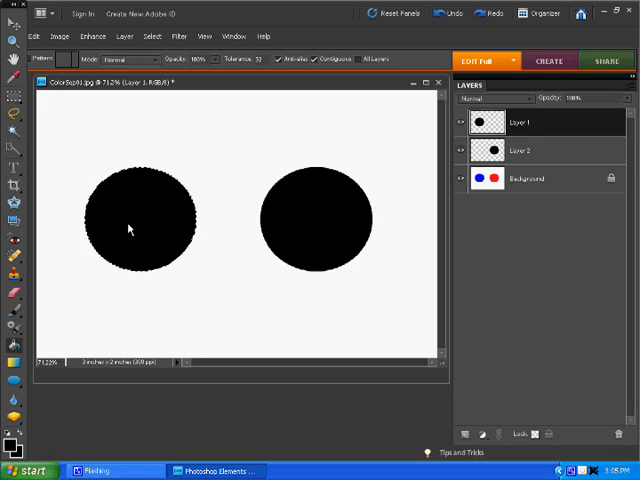
pyautogui.moveTo(258, 266)
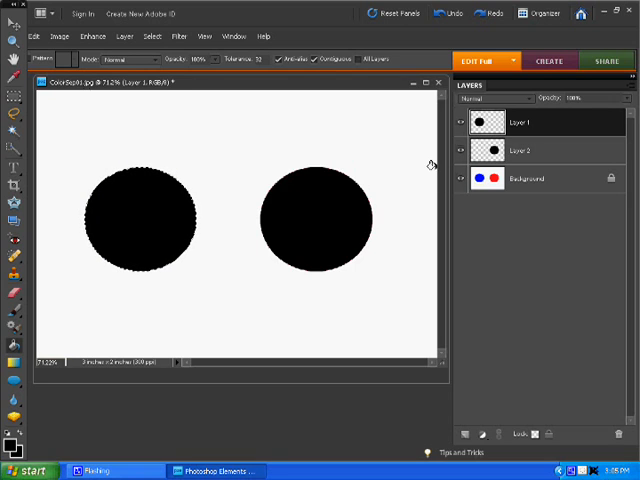
# Step: Hide the Background and Layer 2 so only Layer 1's black circle shows
pyautogui.click(461, 179)
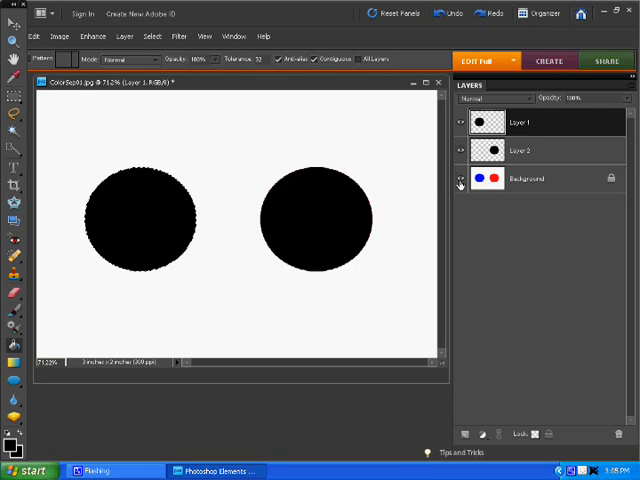
pyautogui.click(461, 179)
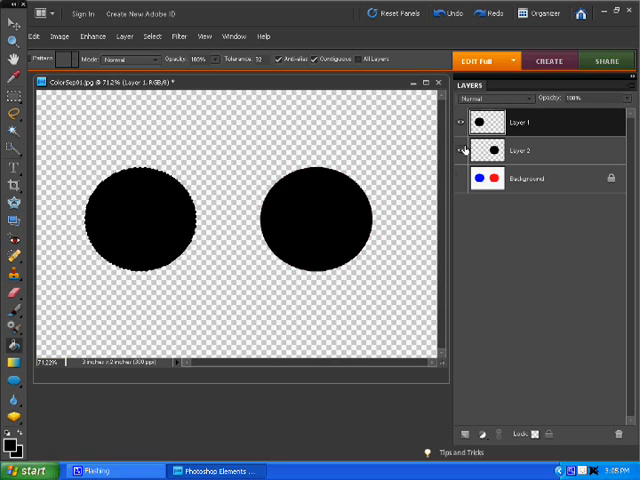
pyautogui.click(464, 150)
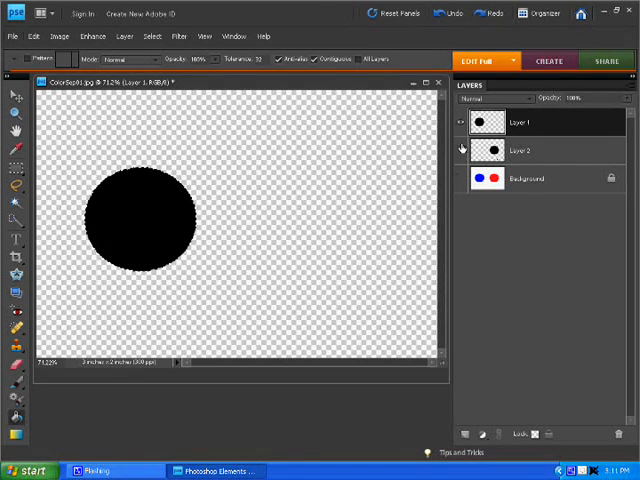
pyautogui.click(463, 148)
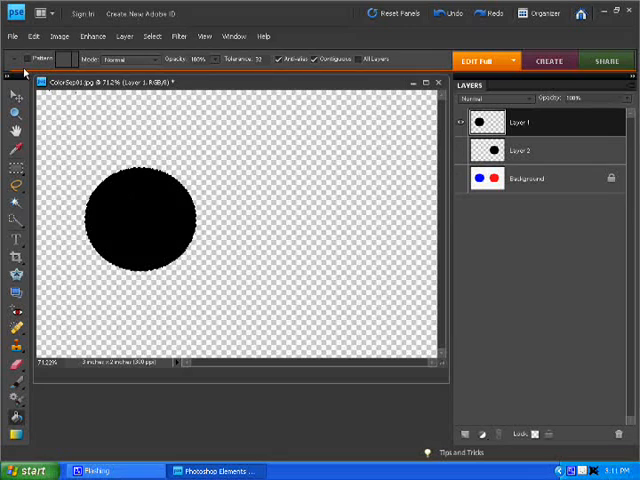
pyautogui.click(11, 36)
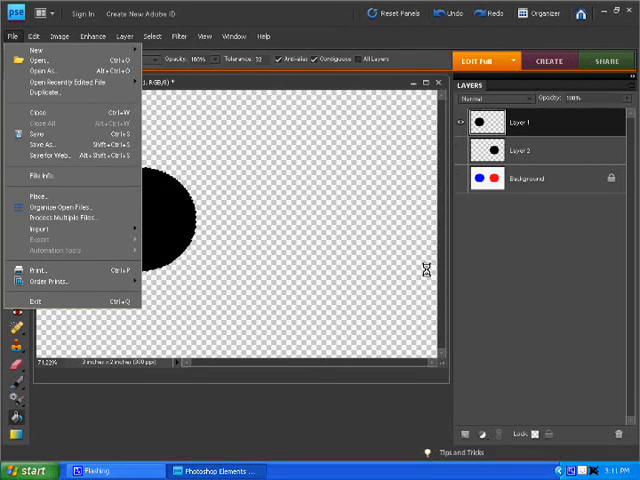
# Step: Print the Layer 1 left-circle negative via File > Print
pyautogui.click(33, 268)
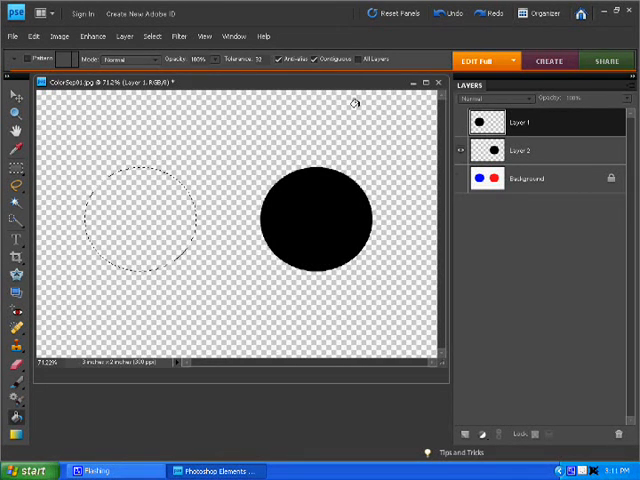
# Step: Show the Background layer and hide Layer 2, leaving only the original blue and red circles
pyautogui.click(11, 35)
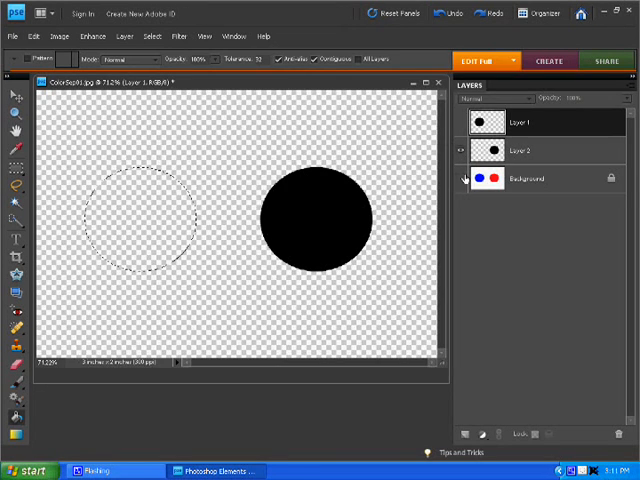
pyautogui.click(465, 179)
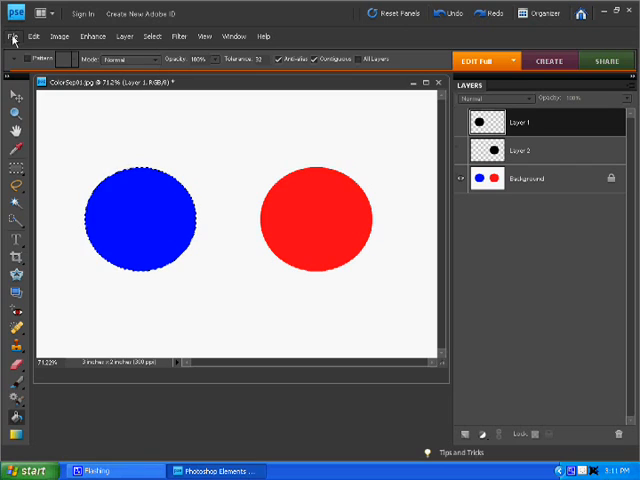
pyautogui.click(13, 36)
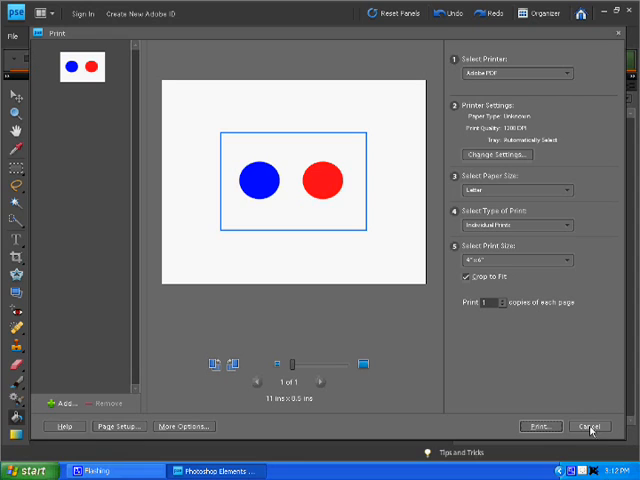
pyautogui.moveTo(555, 388)
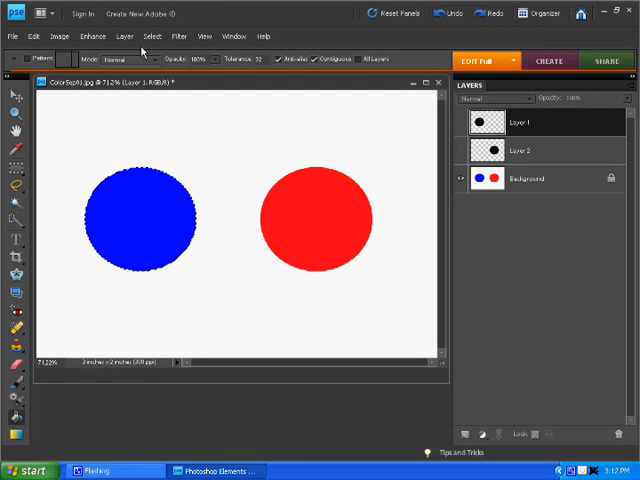
pyautogui.moveTo(213, 160)
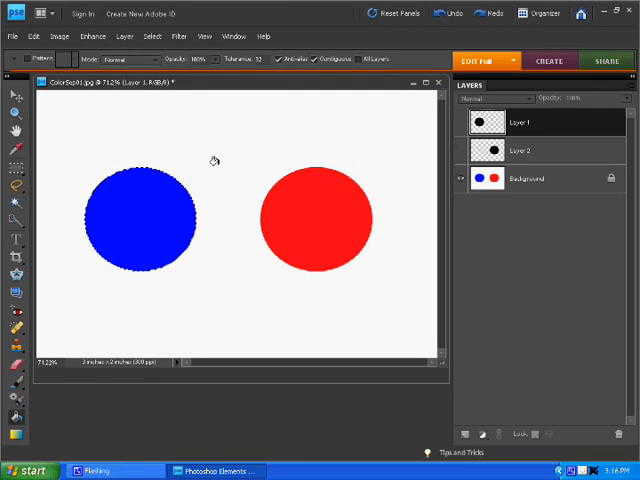